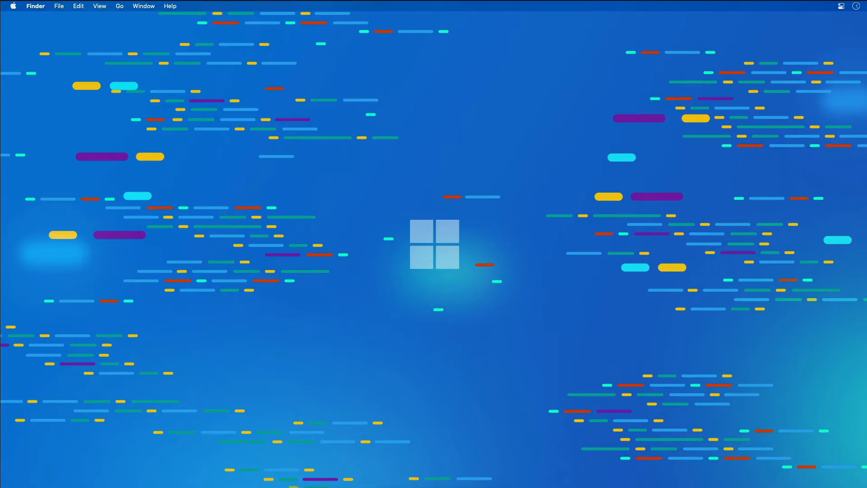
mouse_move(30, 393)
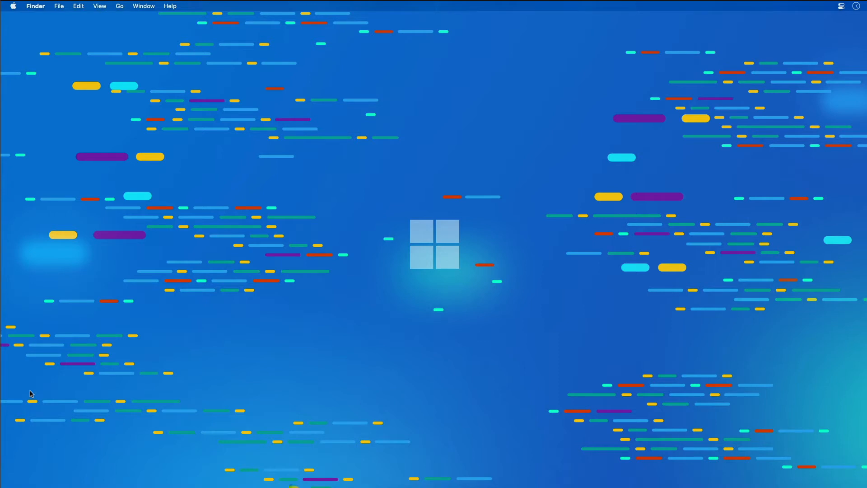
- Launch Microsoft Edge from Spotlight by searching 'edg'
type("edg")
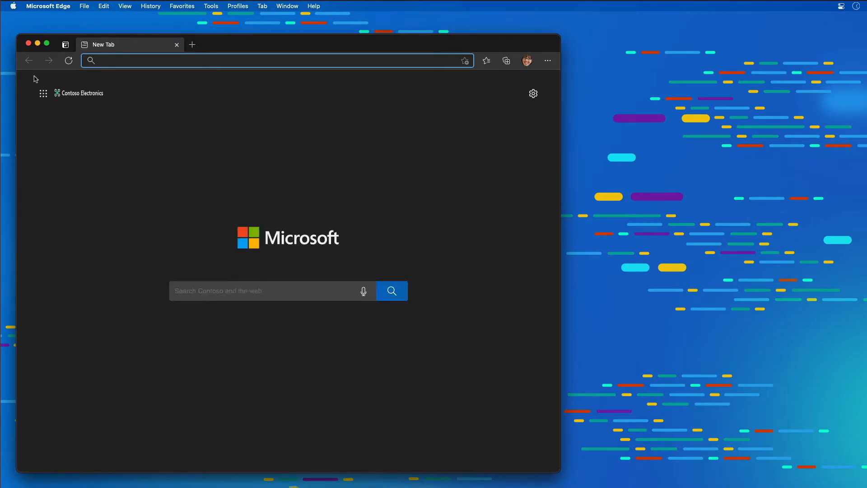
type("https://aad.portal.azure.com")
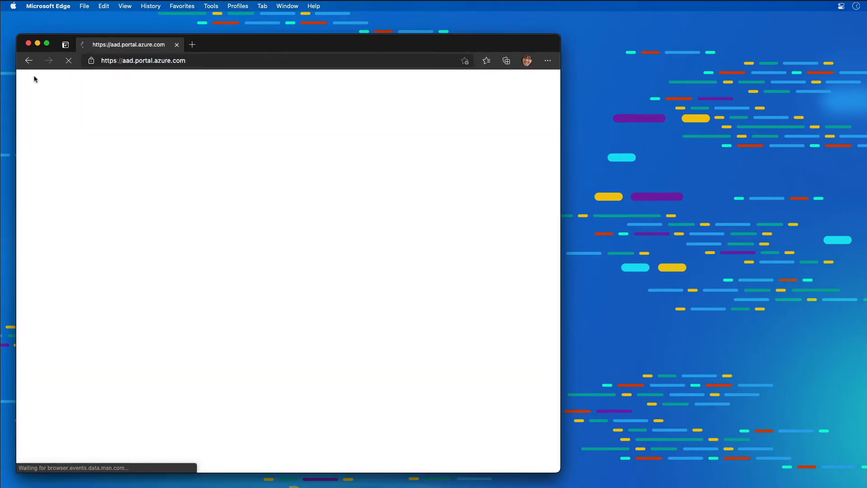
left_click(526, 60)
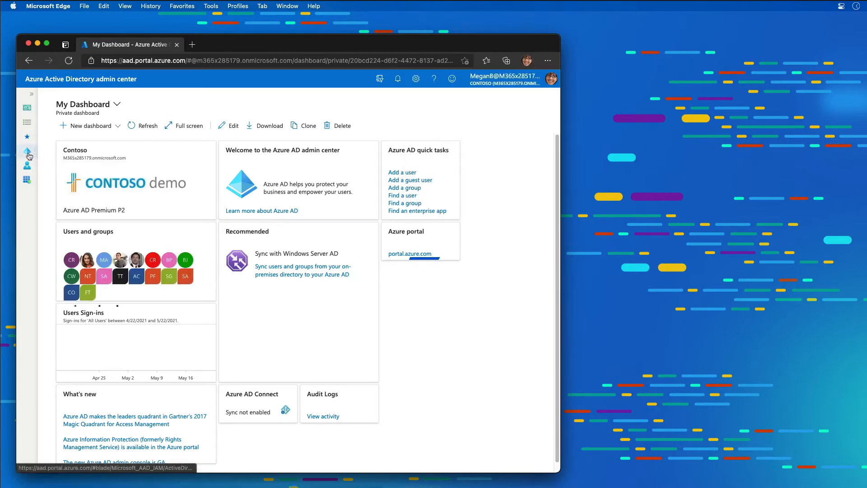
left_click(27, 152)
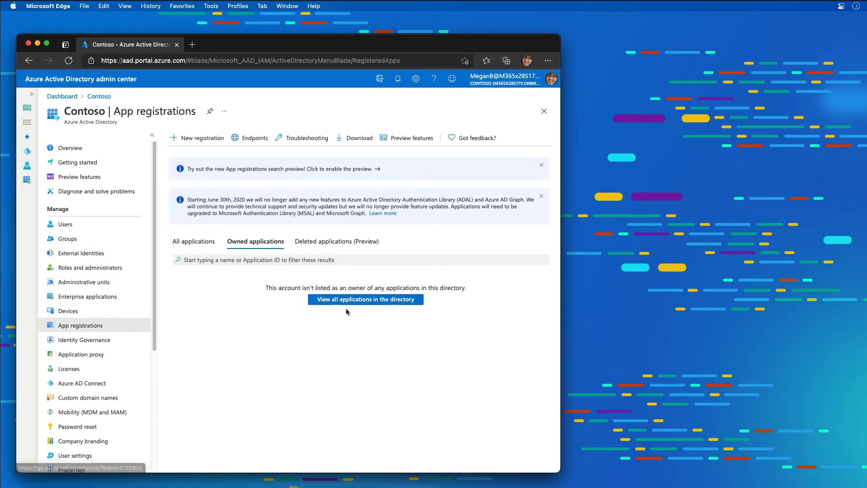
left_click(201, 138)
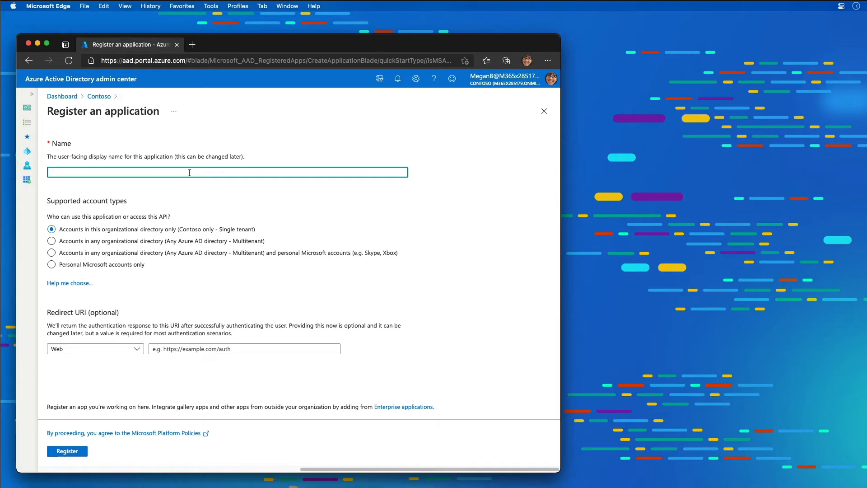
type("My teams SSP")
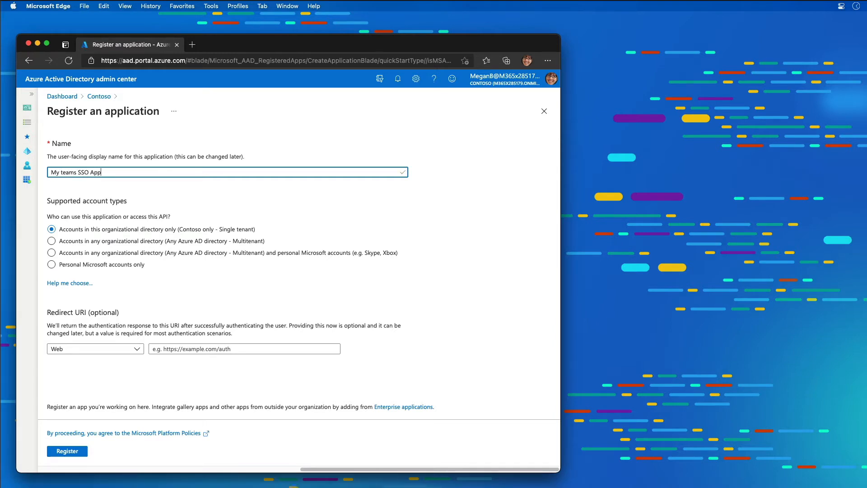
left_click(51, 241)
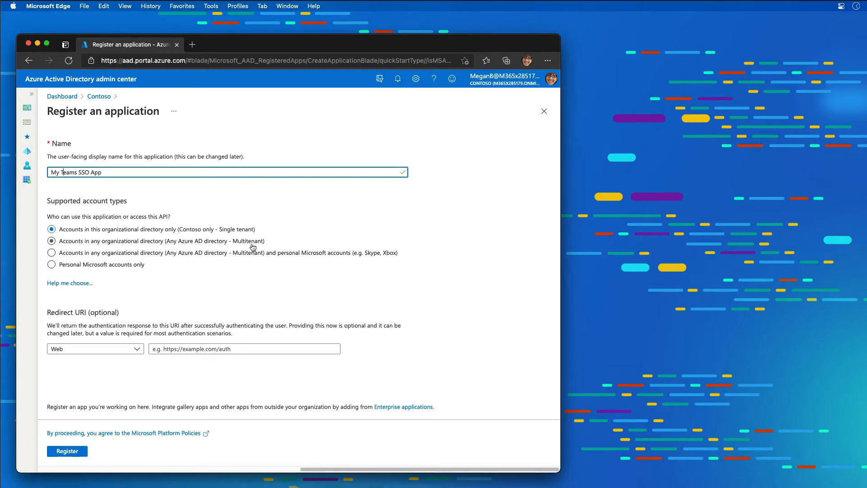
left_click(51, 241)
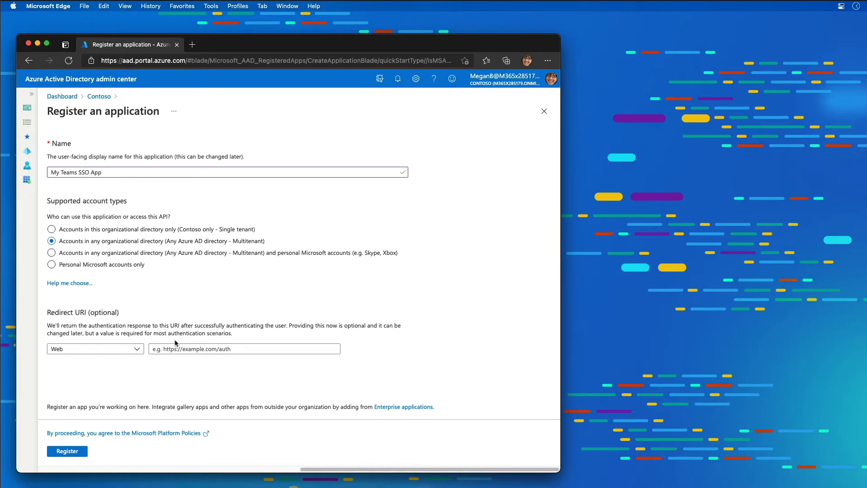
type("https://REPLACE")
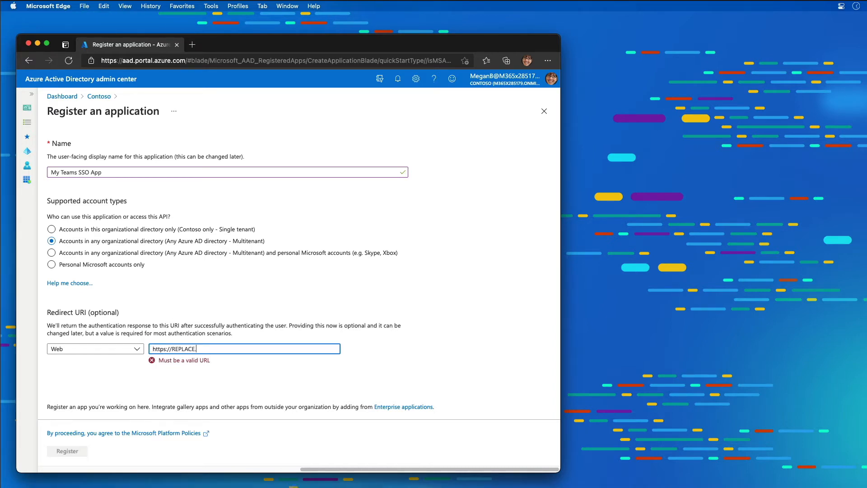
type(".ngrok.io/")
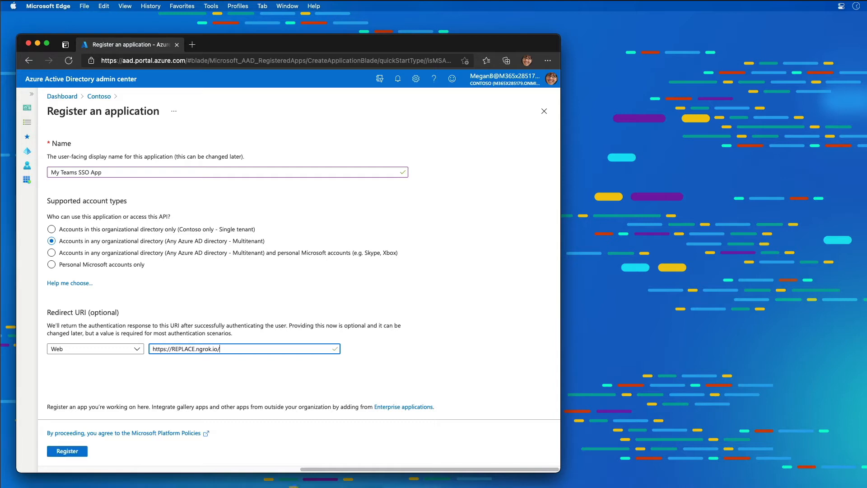
type("auth-end")
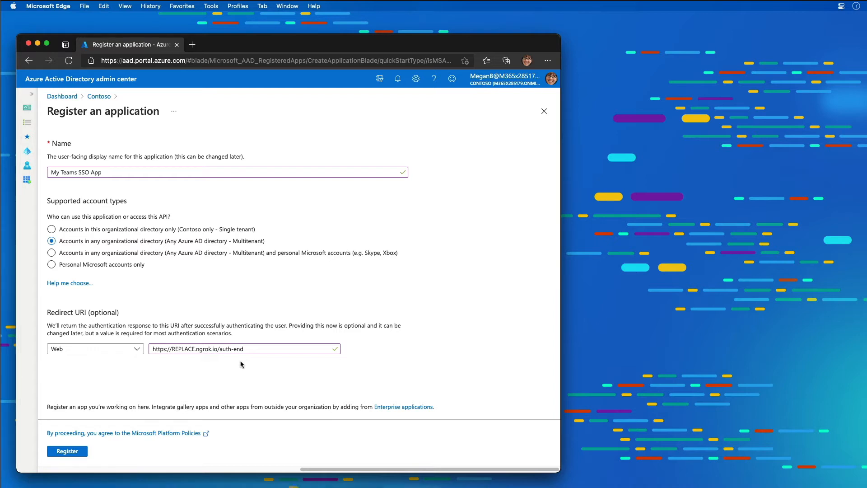
- Replace REPLACE in the redirect URI with the andrewco ngrok subdomain and register
left_click(244, 348)
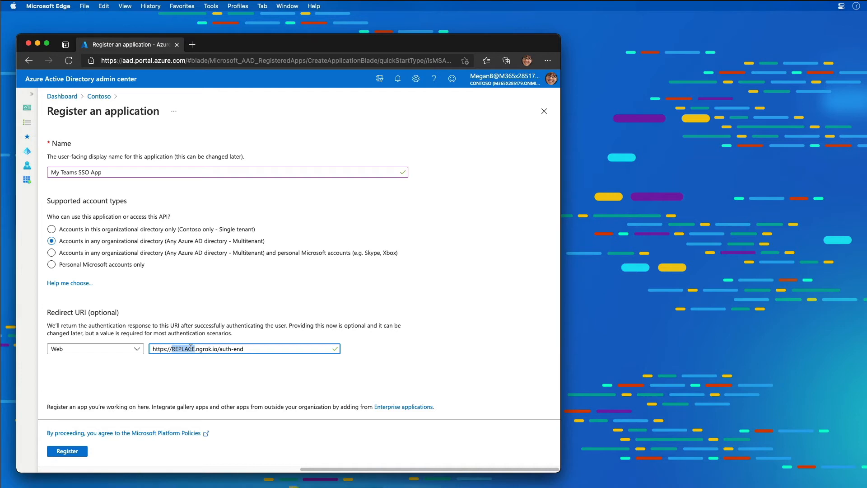
type("andrewconnell")
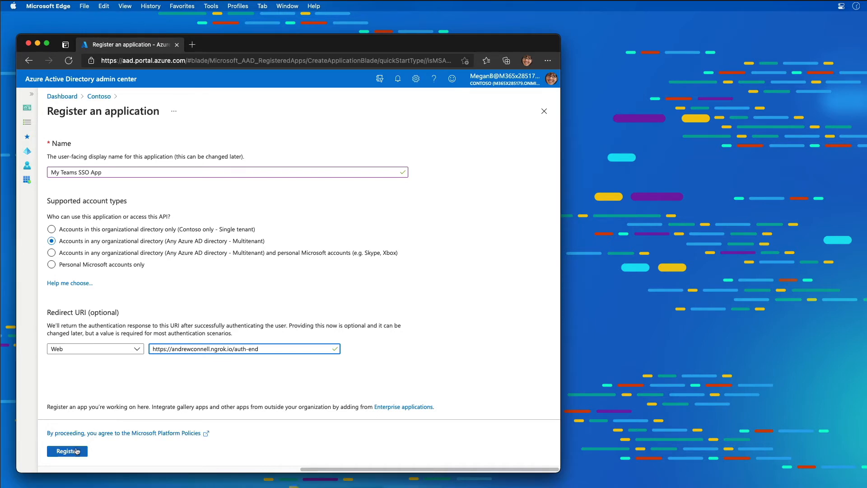
left_click(67, 451)
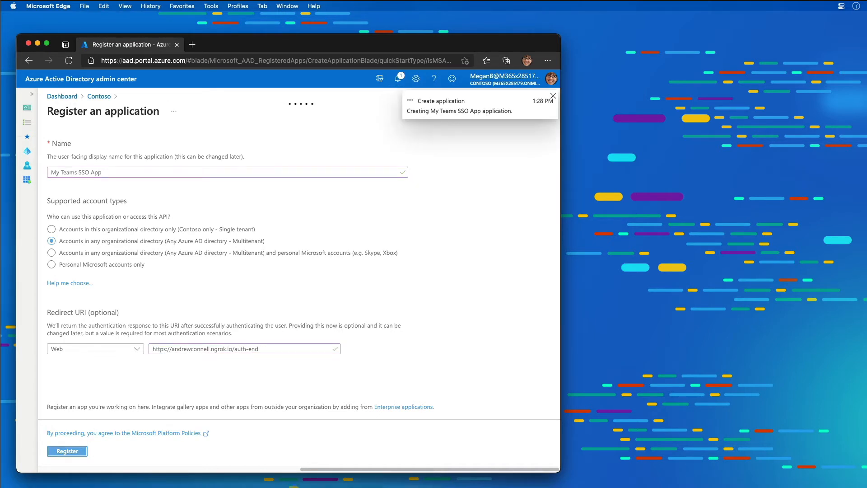
- Enable Access tokens and ID tokens under implicit grant and save the Authentication settings
left_click(67, 451)
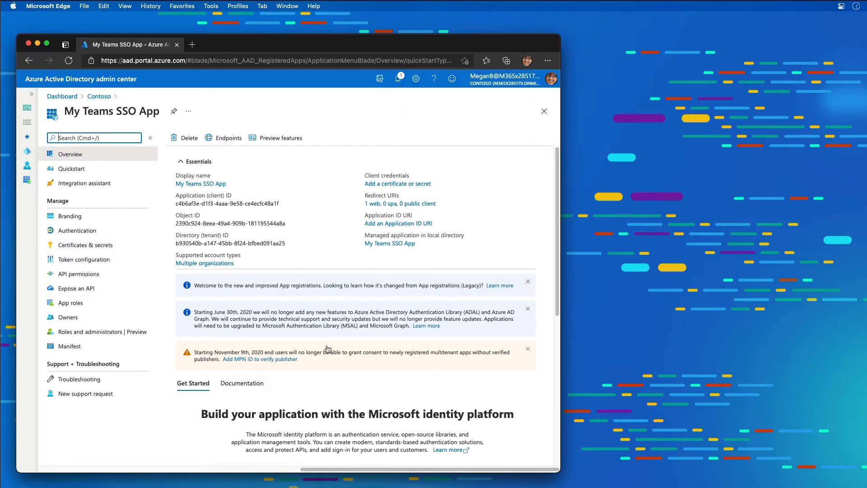
mouse_move(399, 203)
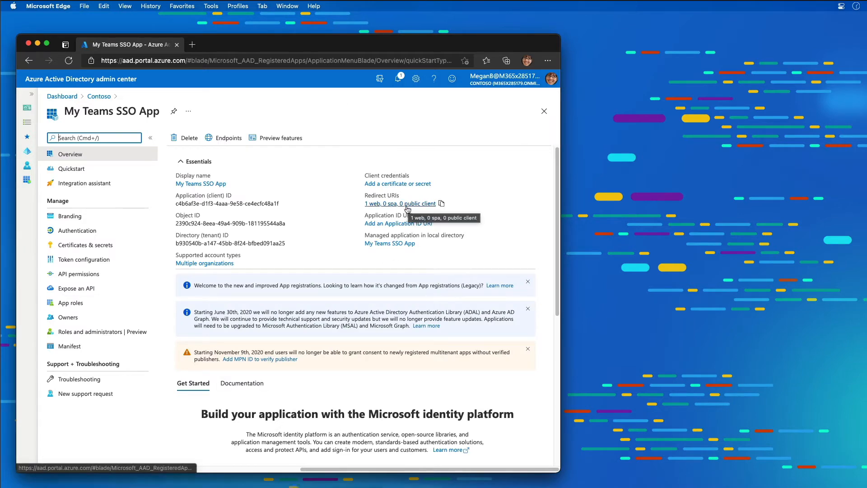
left_click(76, 229)
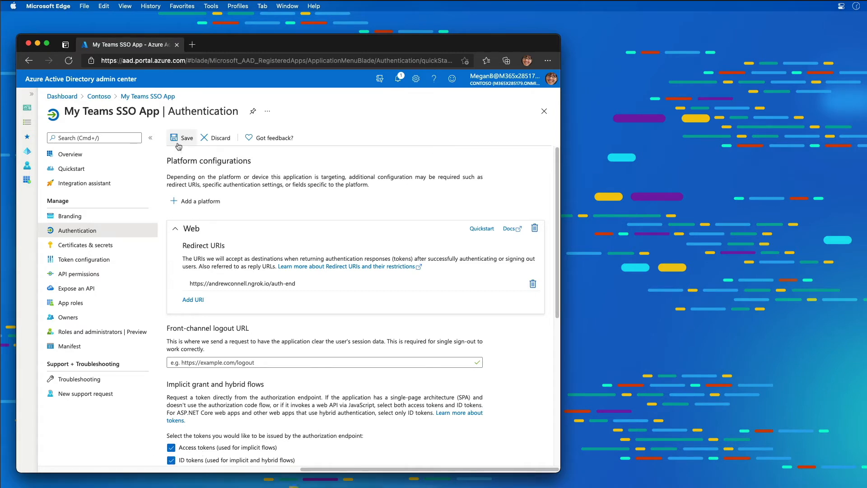
left_click(185, 138)
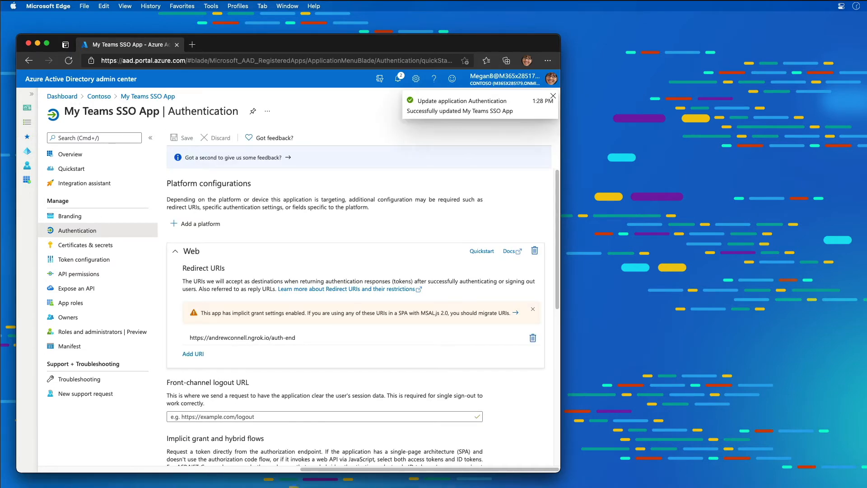
mouse_move(57, 438)
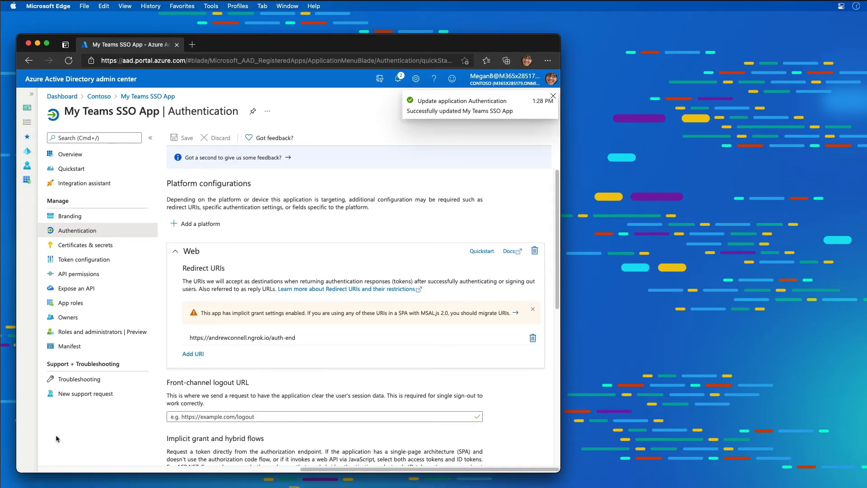
left_click(85, 244)
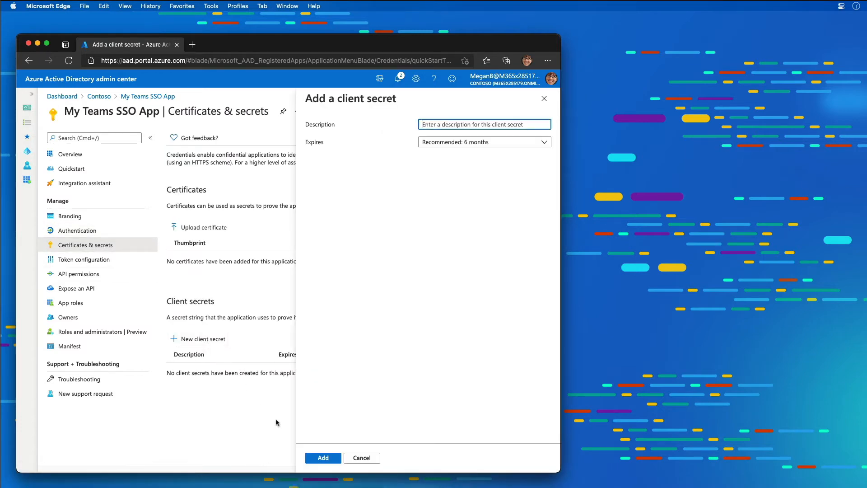
- Create a new client secret for My Teams SSO App and copy its value
left_click(323, 457)
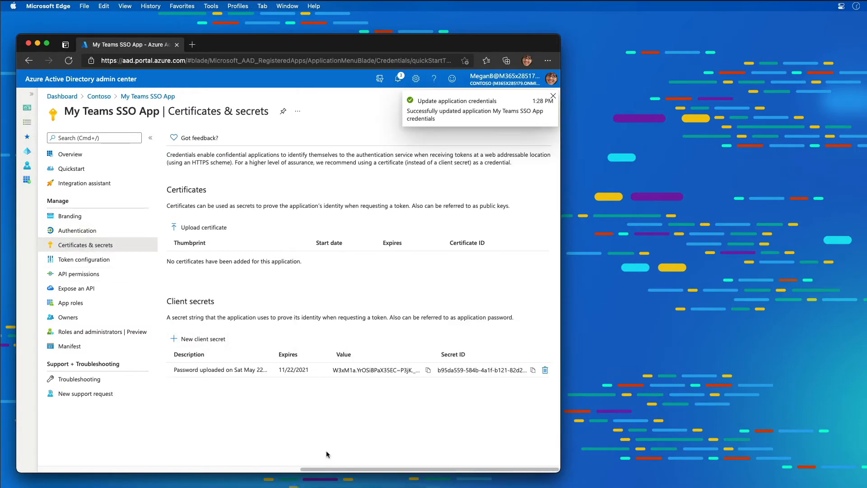
left_click(427, 369)
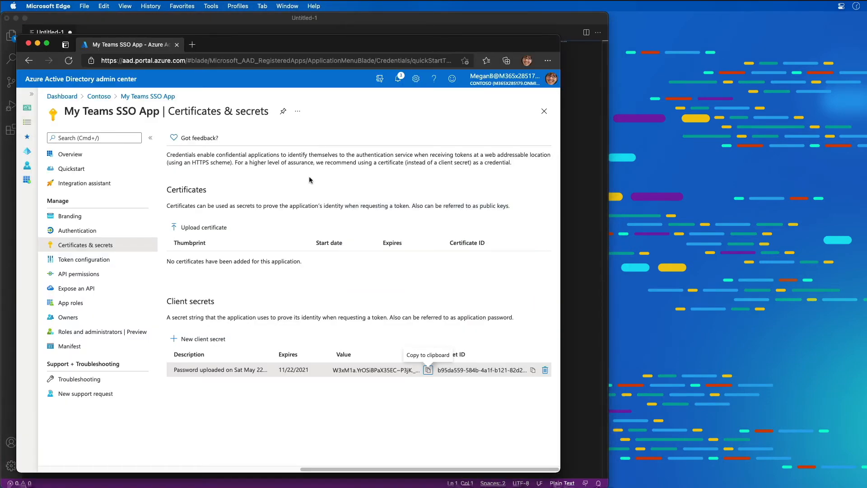
left_click(69, 154)
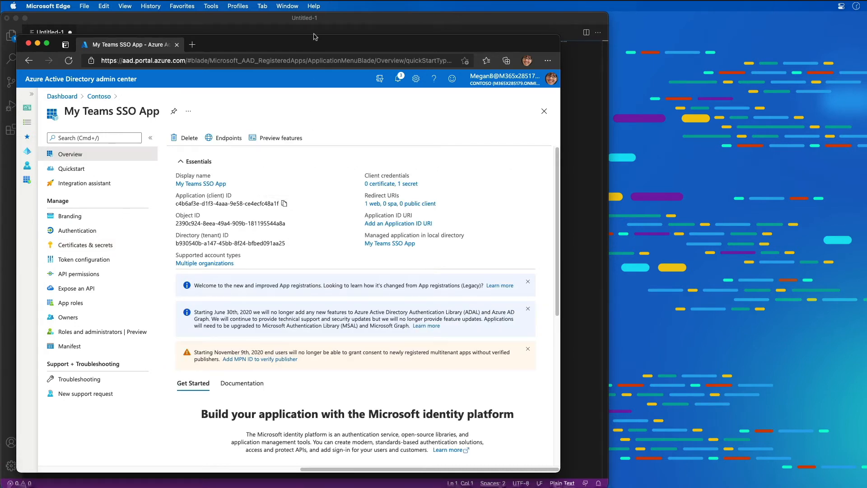
mouse_move(266, 23)
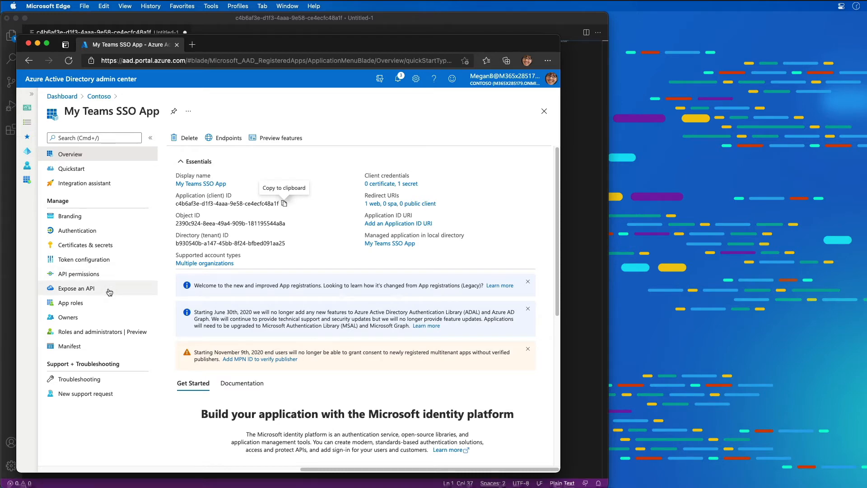
- Add Microsoft Graph delegated permissions openid, offline_access, email and profile
left_click(78, 273)
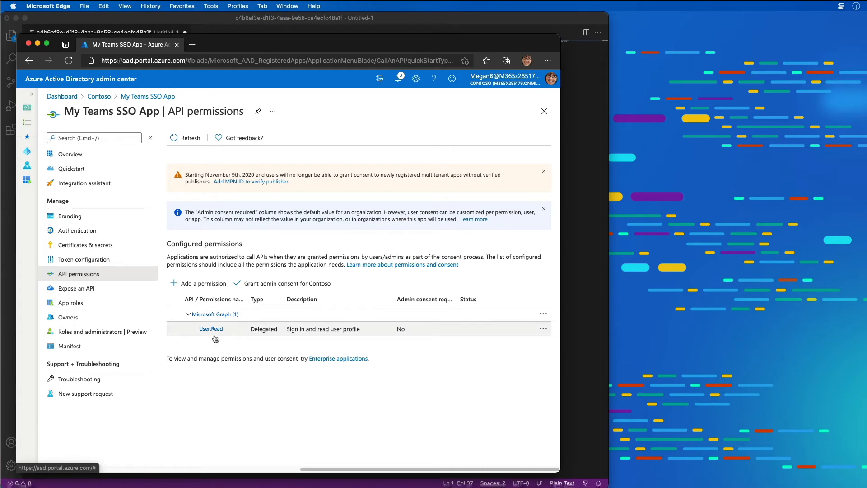
left_click(202, 283)
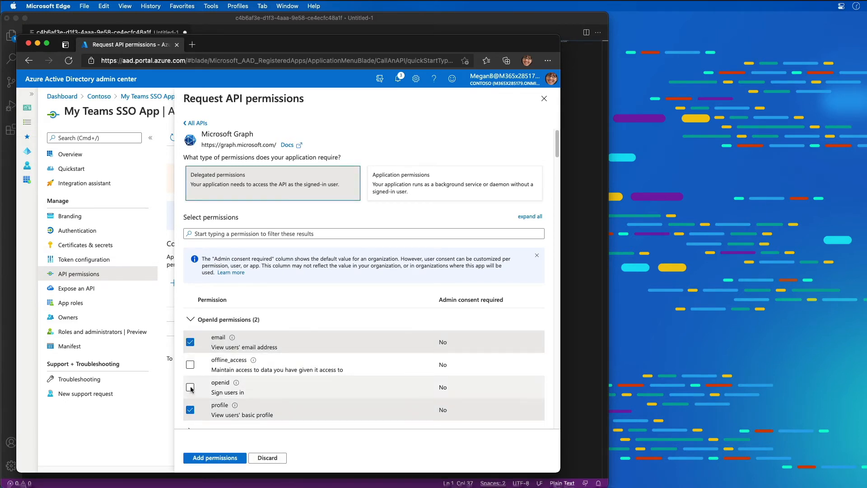
left_click(190, 386)
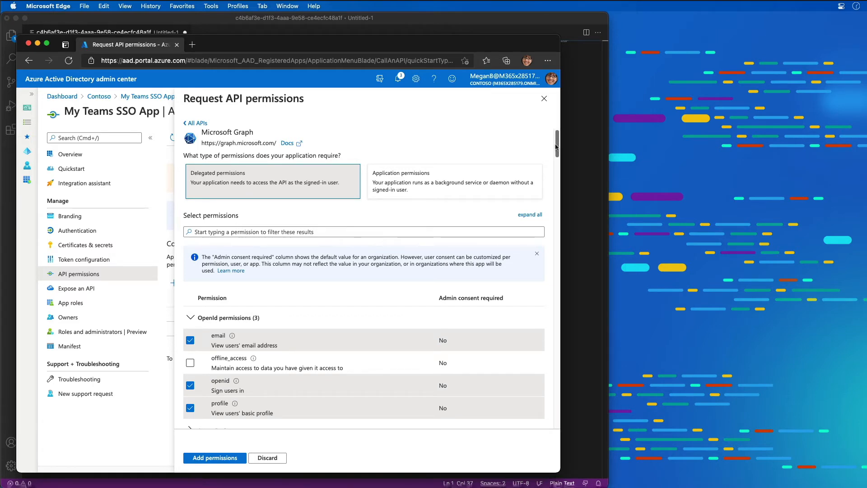
scroll("down", 3)
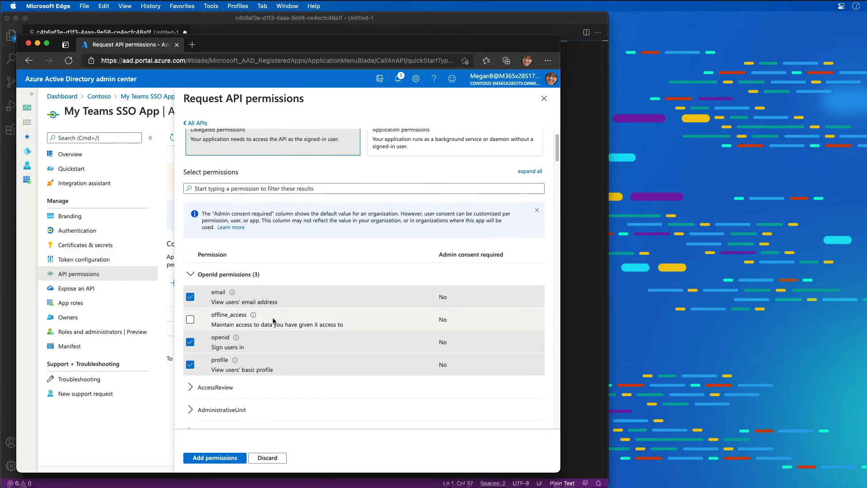
left_click(190, 320)
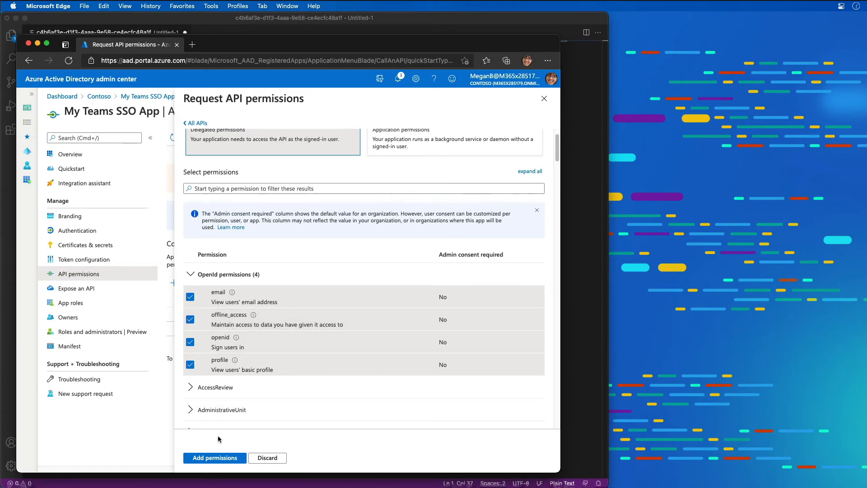
left_click(215, 458)
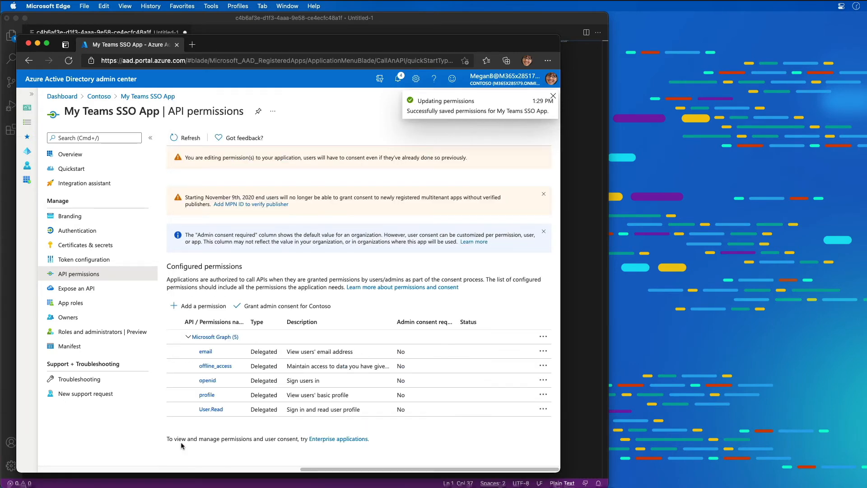
mouse_move(376, 441)
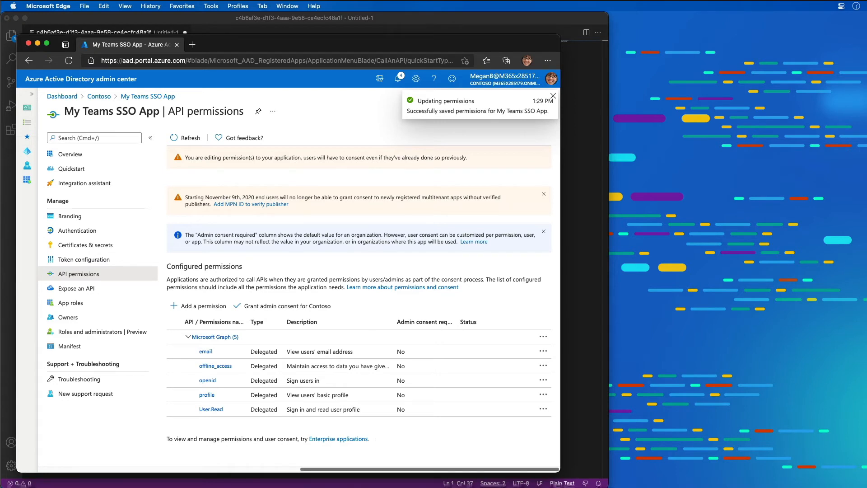
- Dismiss the notification and grant admin consent for Contoso, confirming with Yes
left_click(552, 96)
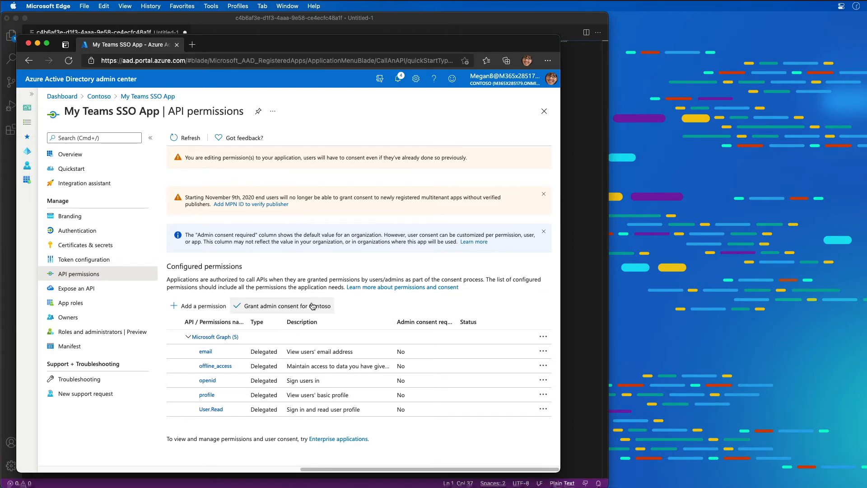
left_click(287, 305)
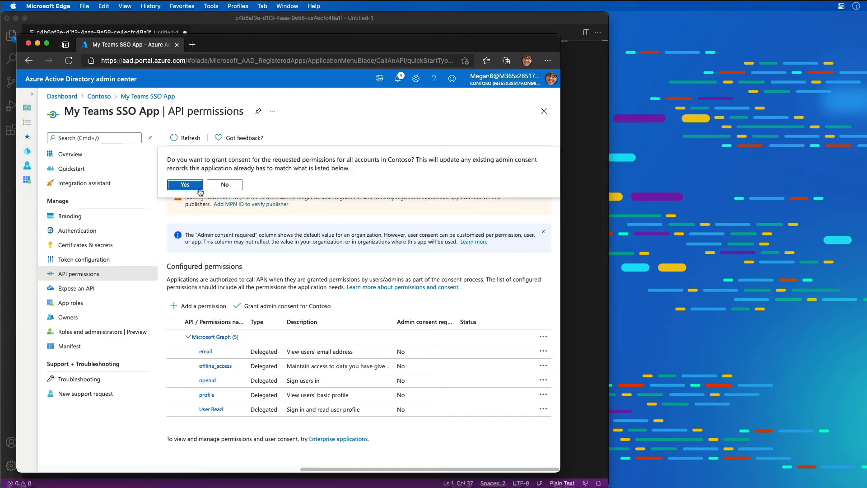
left_click(185, 184)
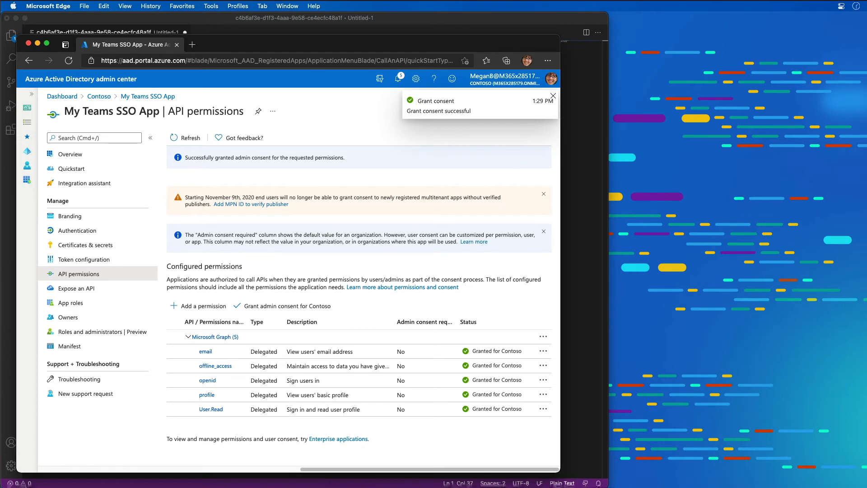
mouse_move(76, 288)
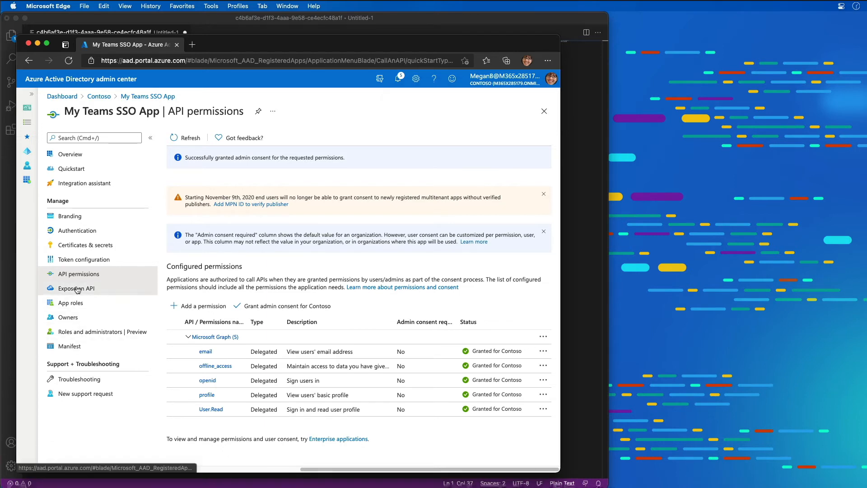
- Go to the Expose an API page in the Manage menu
left_click(76, 288)
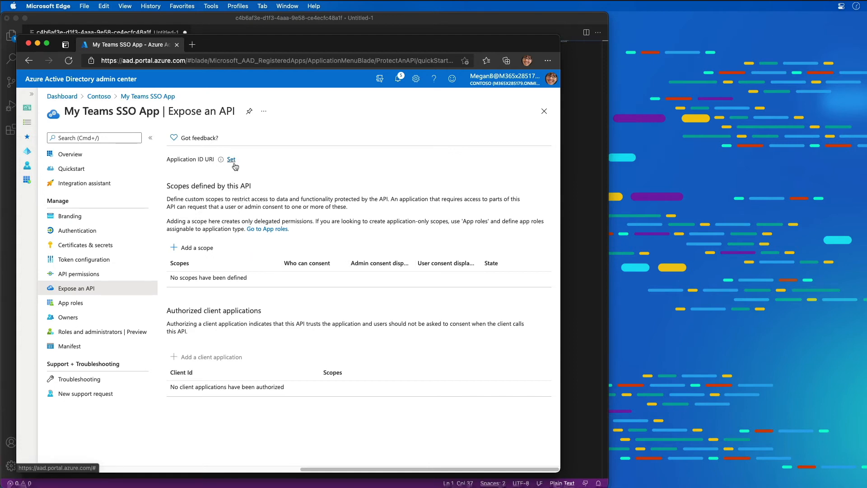
- Set the Application ID URI to api://andrewconnell.ngrok.io/ plus the client ID, and save
left_click(231, 159)
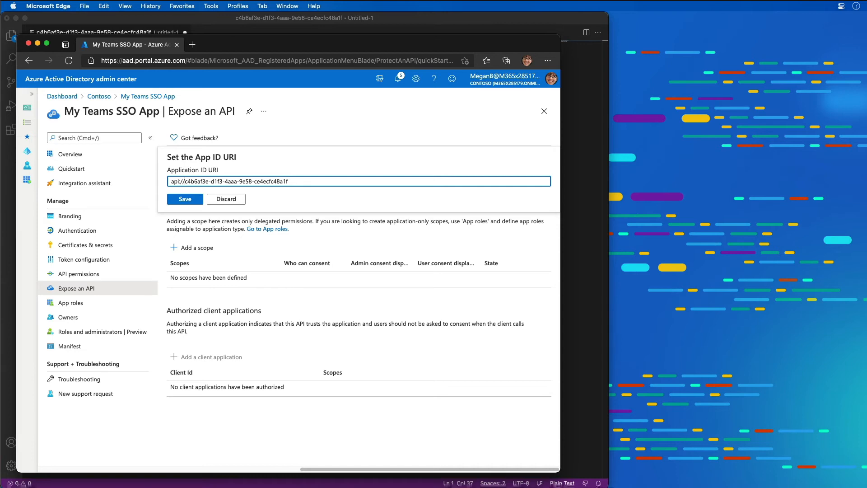
type("andre")
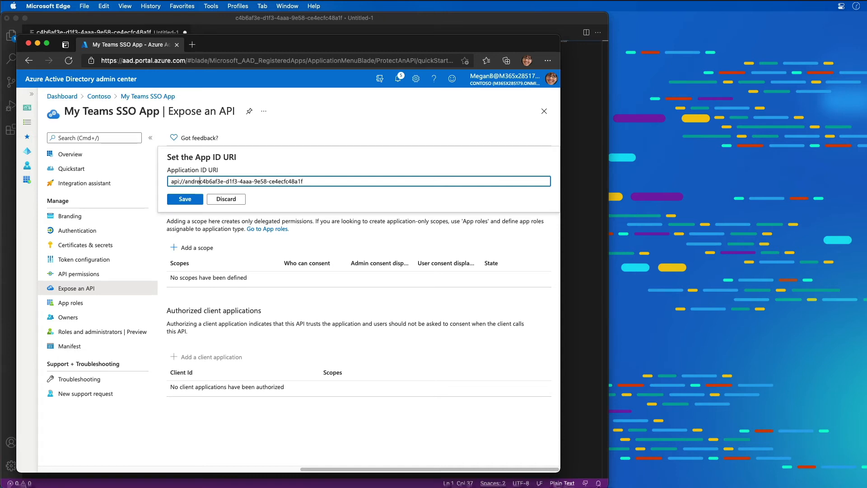
type("andrewconnell.ngrok")
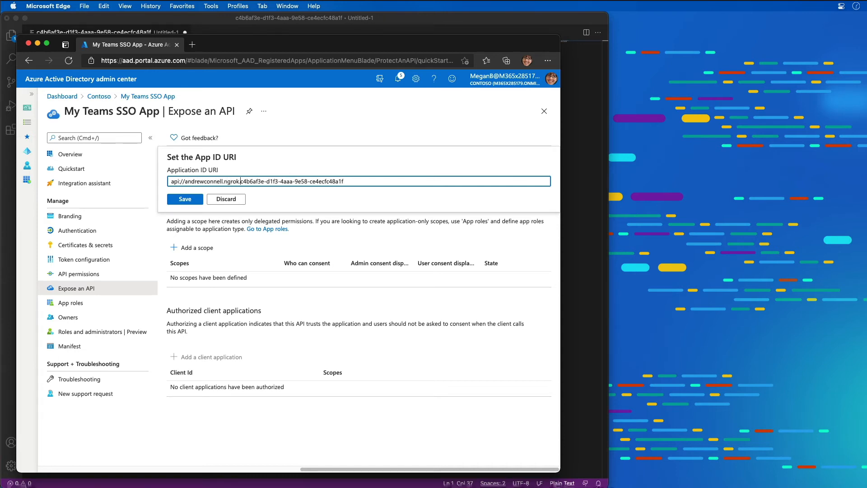
type(".io")
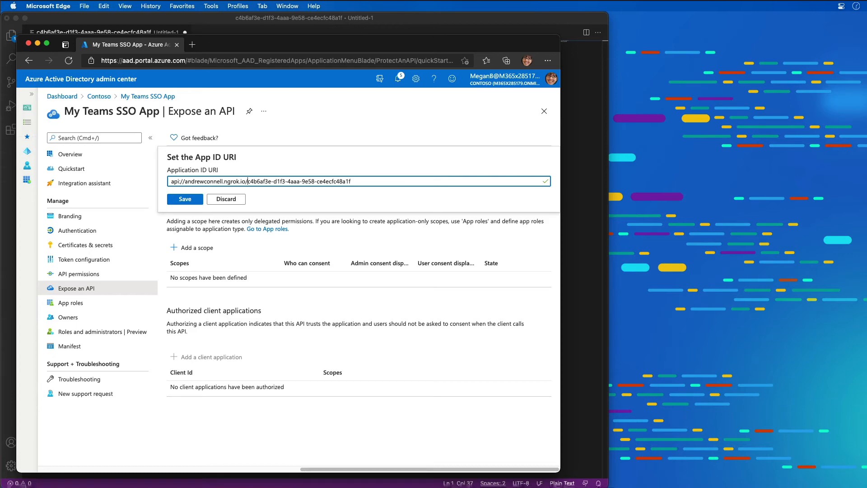
left_click(184, 199)
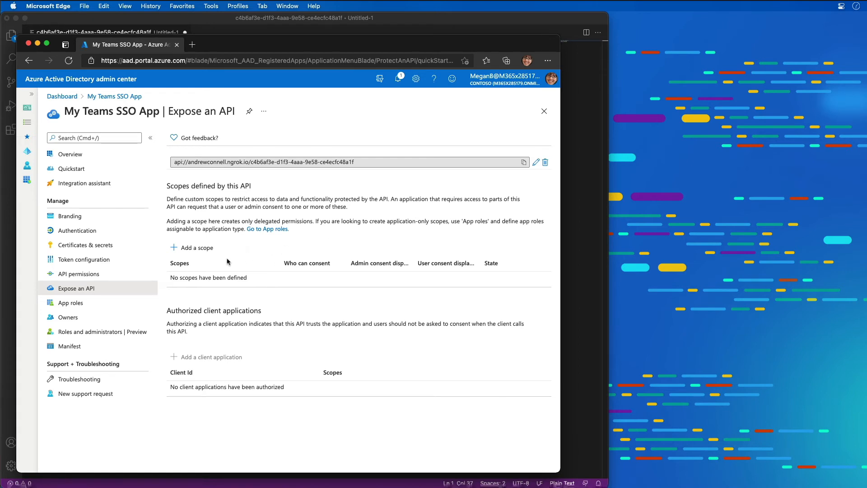
mouse_move(218, 254)
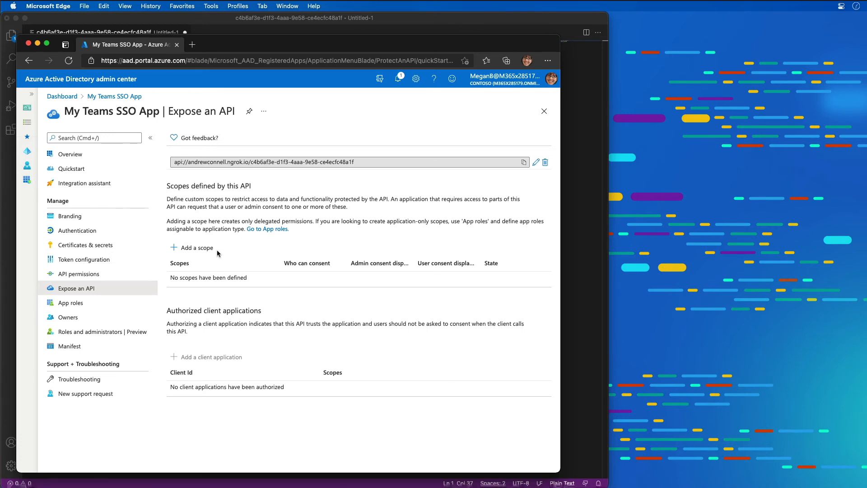
mouse_move(216, 253)
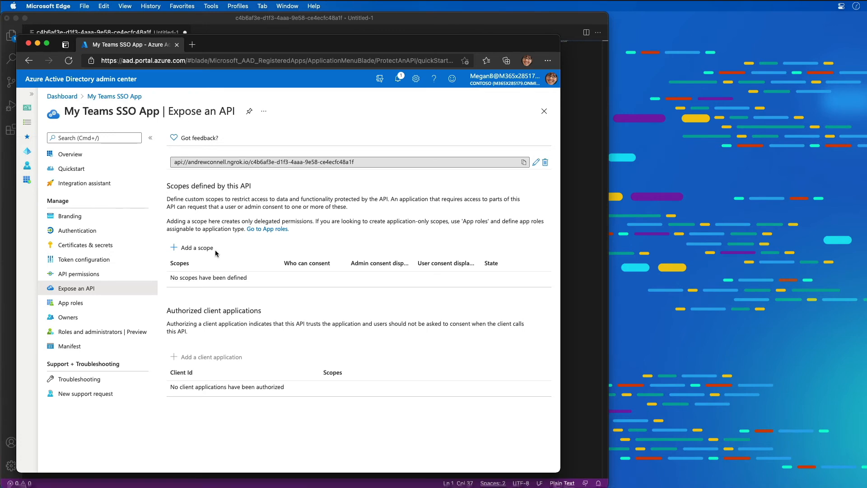
- Enter 'access_as_user' as the new scope name and set consent to 'Admins and users'
left_click(194, 247)
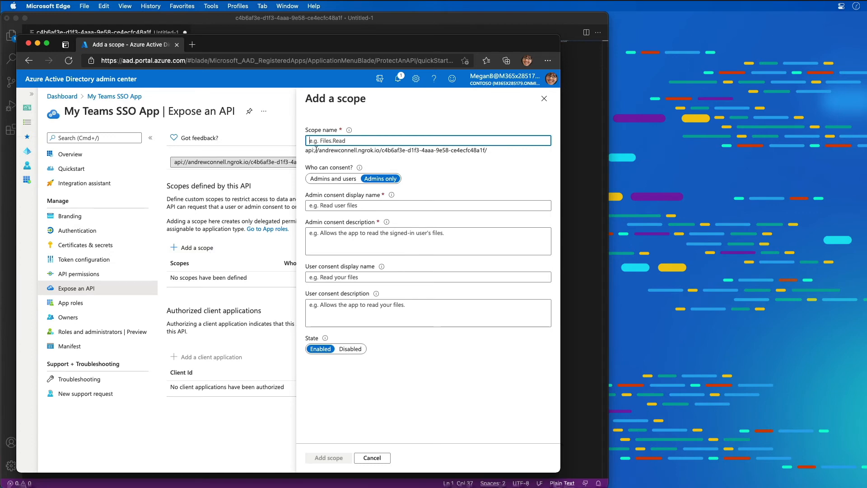
type("access_as_user")
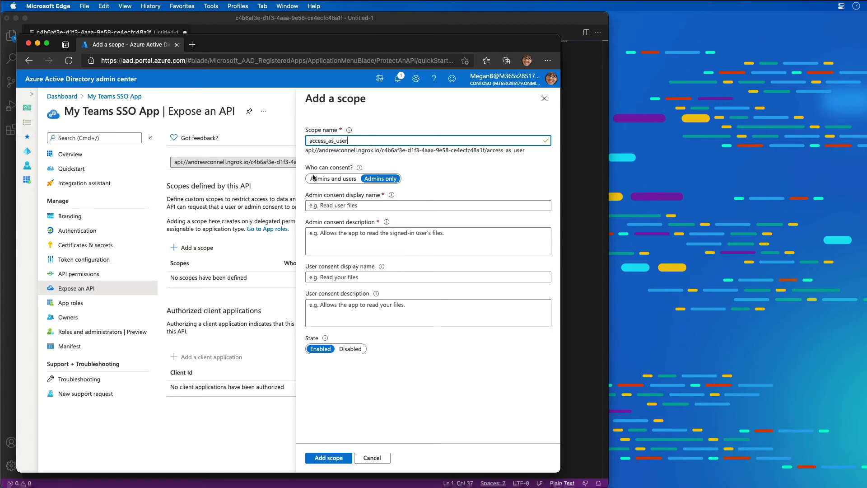
left_click(332, 178)
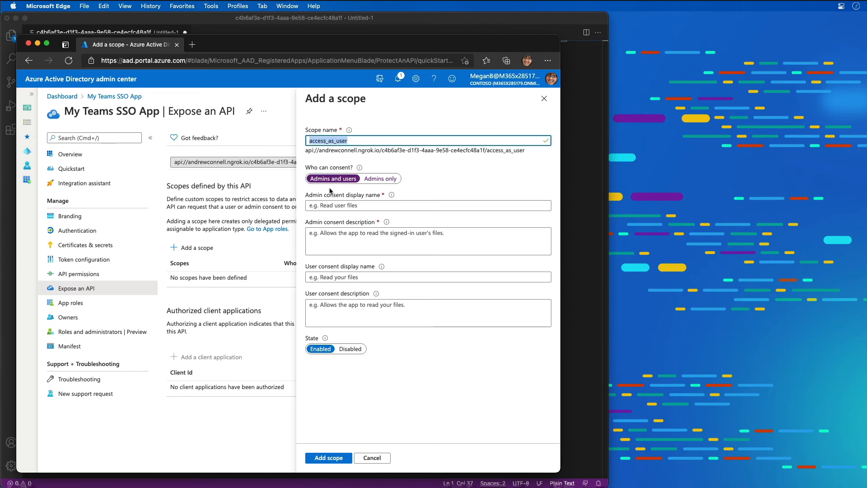
left_click(428, 205)
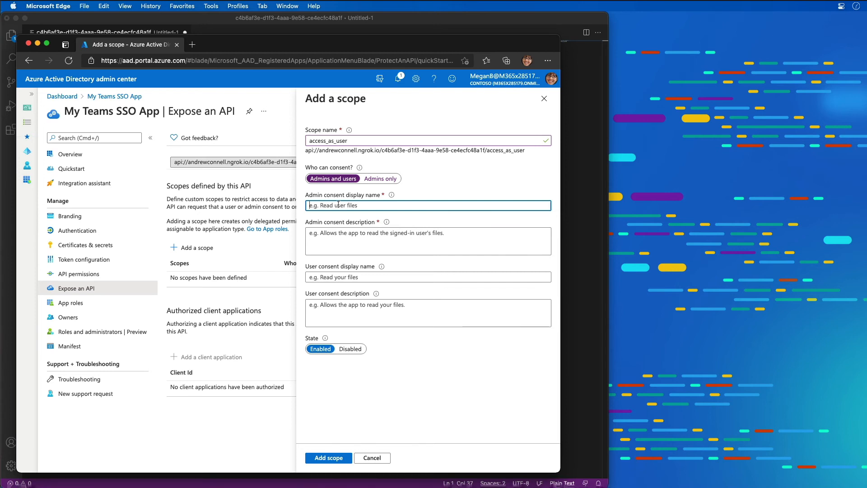
- Fill in the admin consent texts about Teams accessing the user's profile and calling the API
type("Teams can access the")
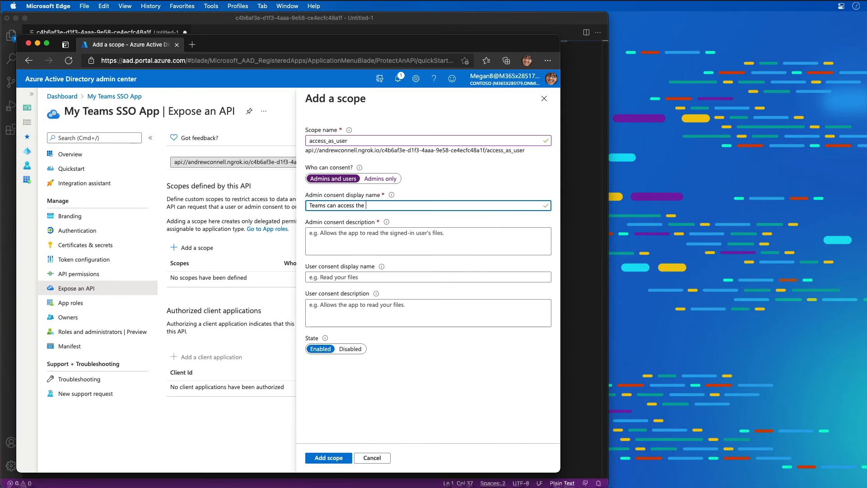
type("user's profile")
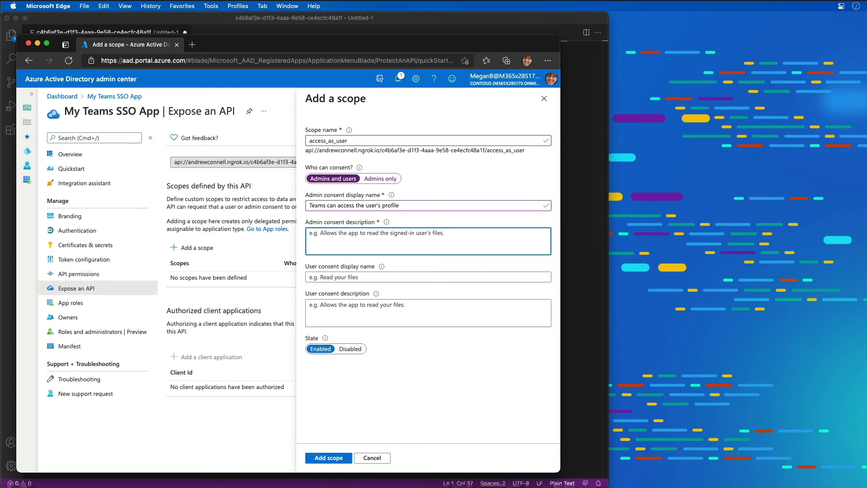
type("Teams can call theapp's web")
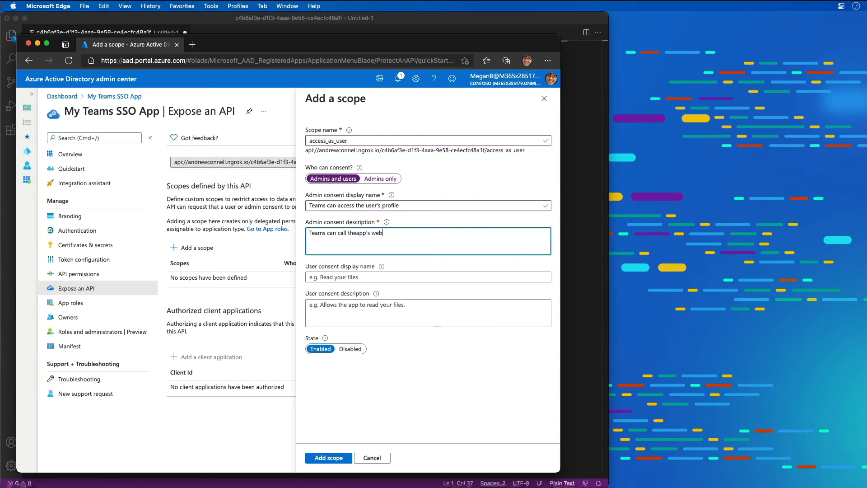
type("APIs as the current user.")
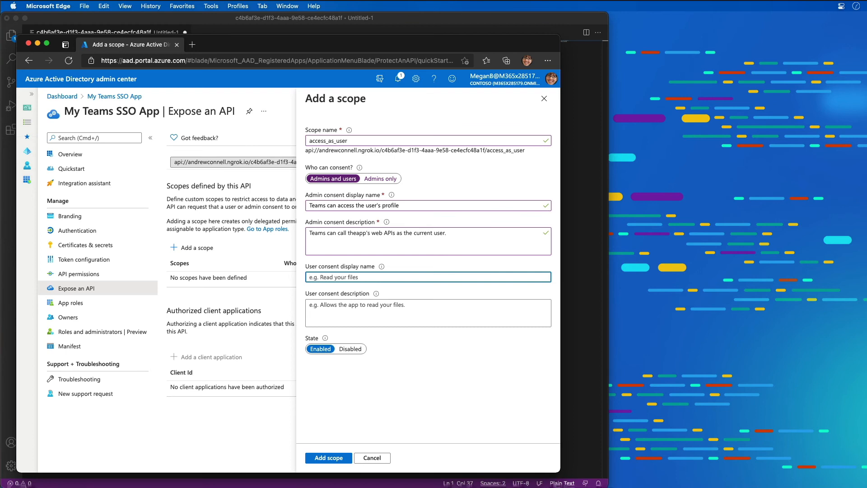
type("Teams can access the user profile and make requests")
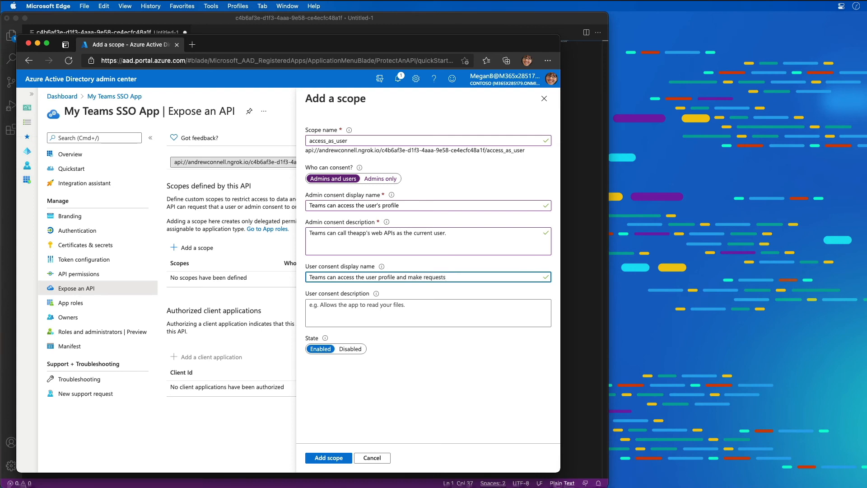
type("on the user's be")
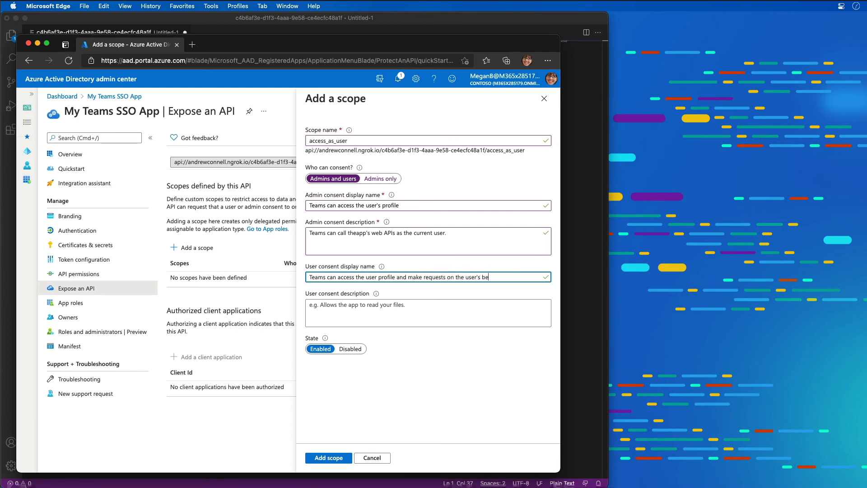
type("half.")
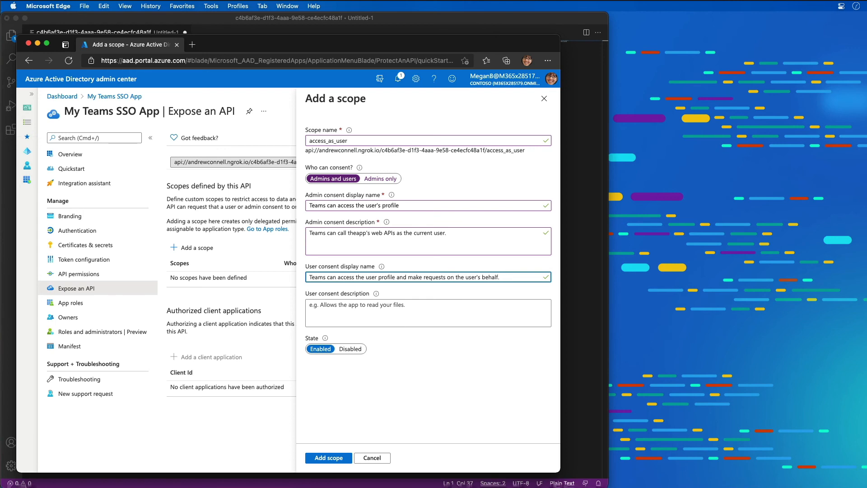
- Describe user consent as Teams calling the app's APIs as the user, then add the scope
left_click(428, 312)
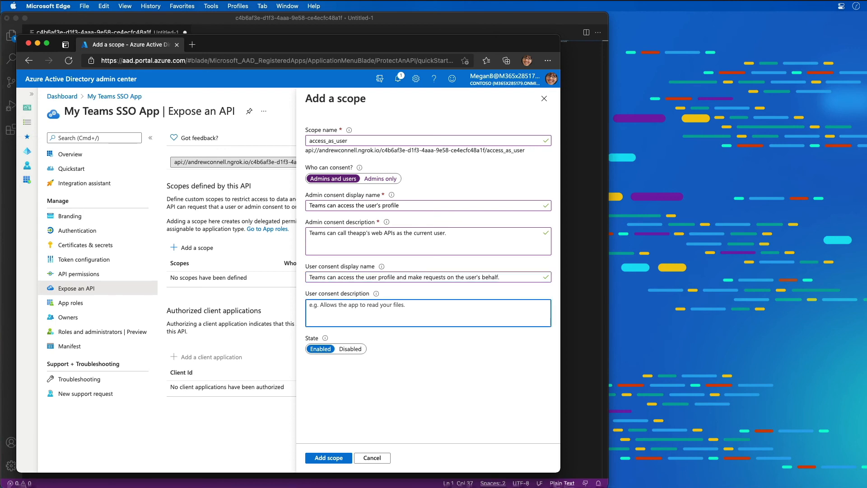
type("Teams can call this app")
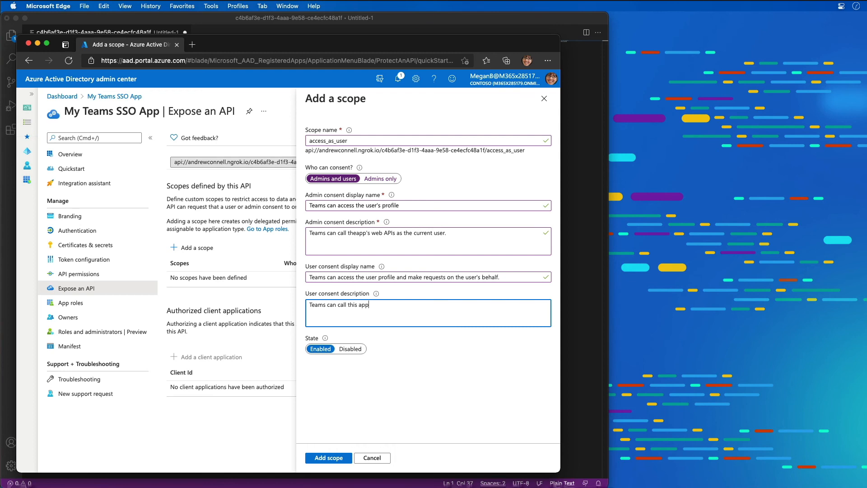
type("'s APIs with the same rights")
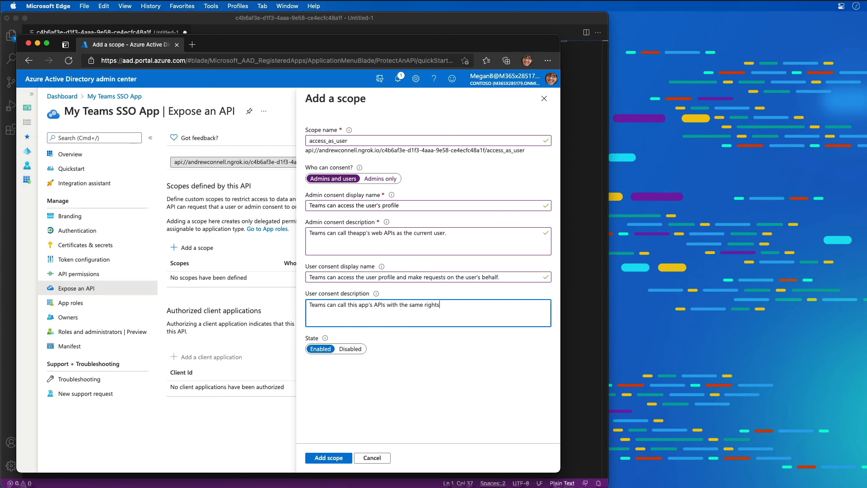
type("as the user.")
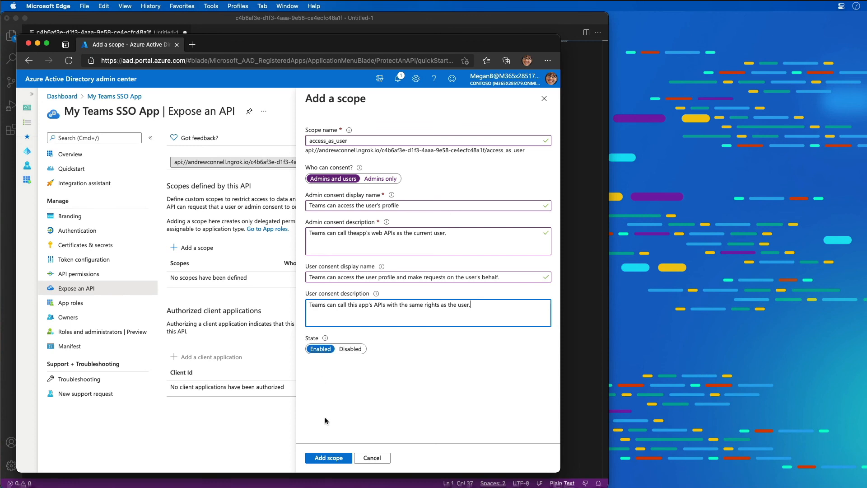
left_click(328, 458)
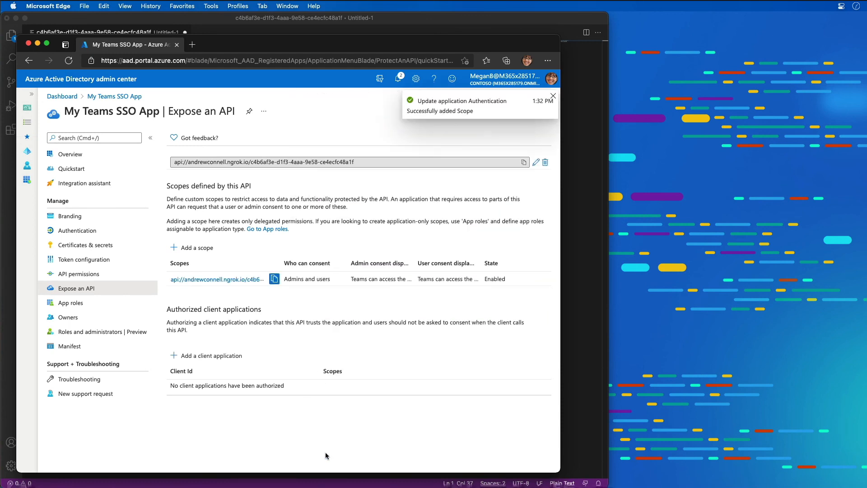
mouse_move(311, 366)
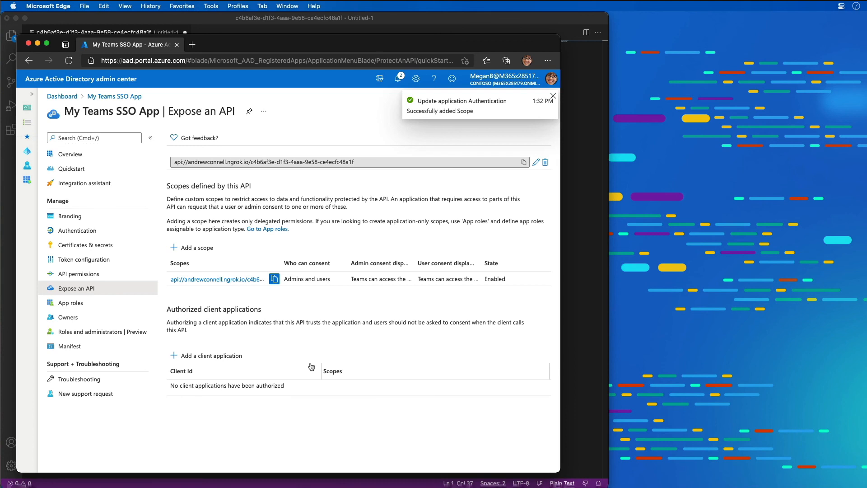
- Open the Add a client application form under Authorized client applications
left_click(552, 96)
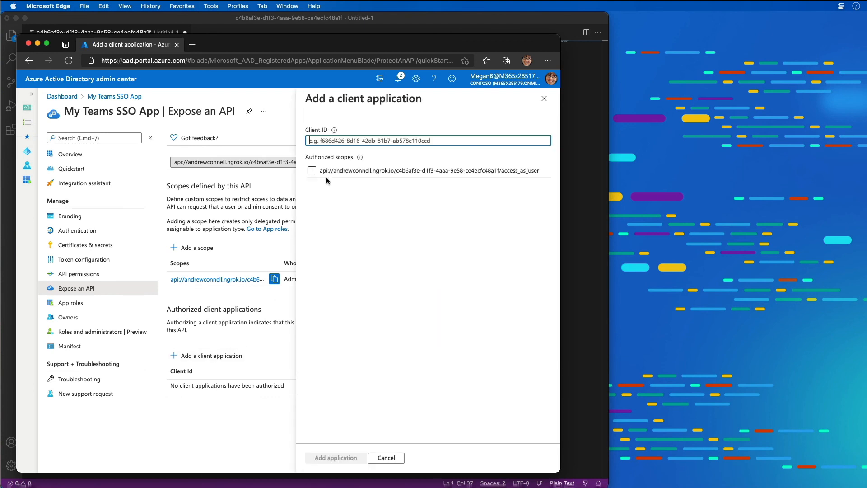
- Authorize client ID 1fec8e78-bce4-4aaf-ab1b-5451cc387264 with the access_as_user scope
type("1fec8e78-bce4-4aaf-ab1b-5451cc387264")
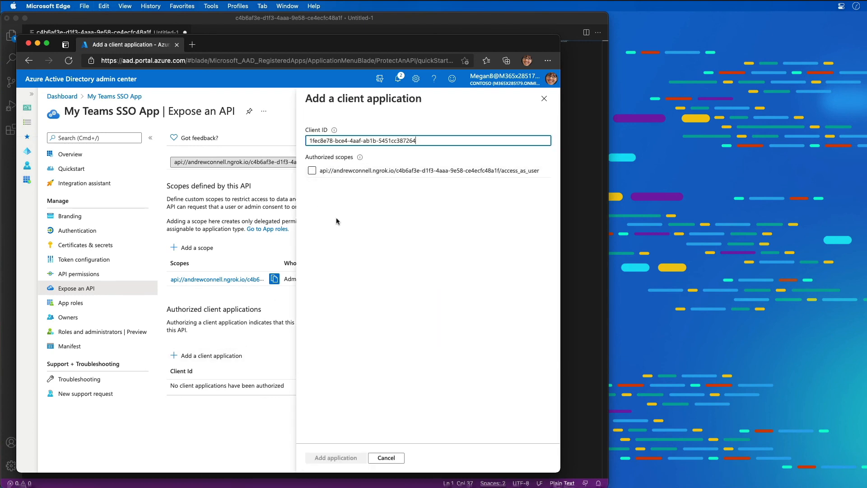
left_click(312, 171)
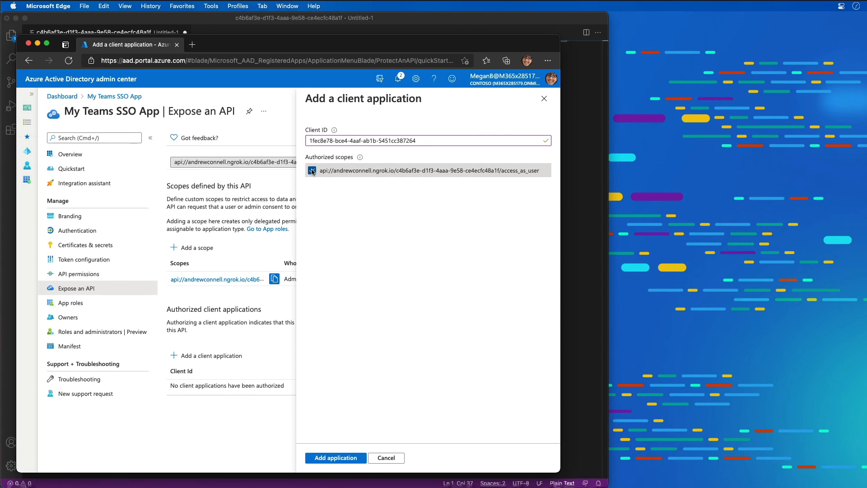
left_click(312, 170)
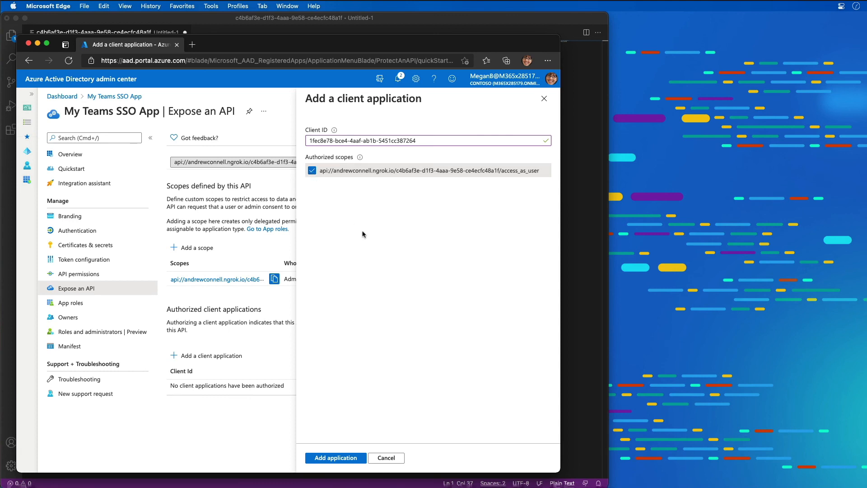
left_click(335, 458)
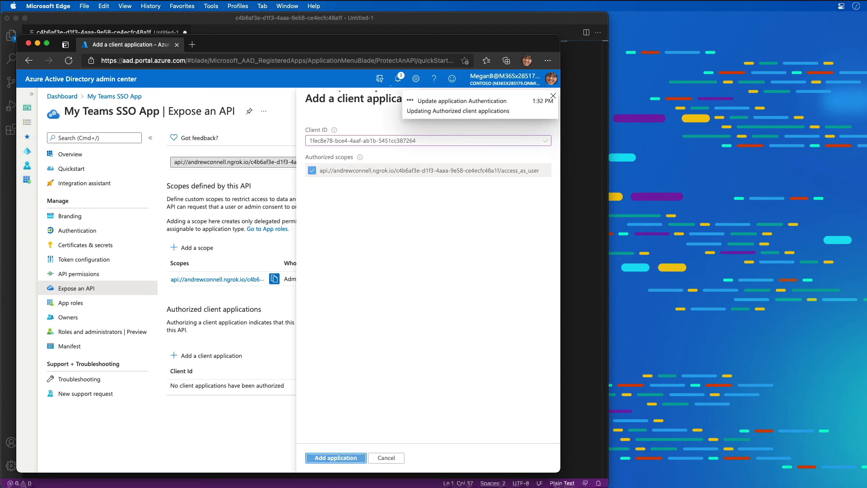
left_click(335, 457)
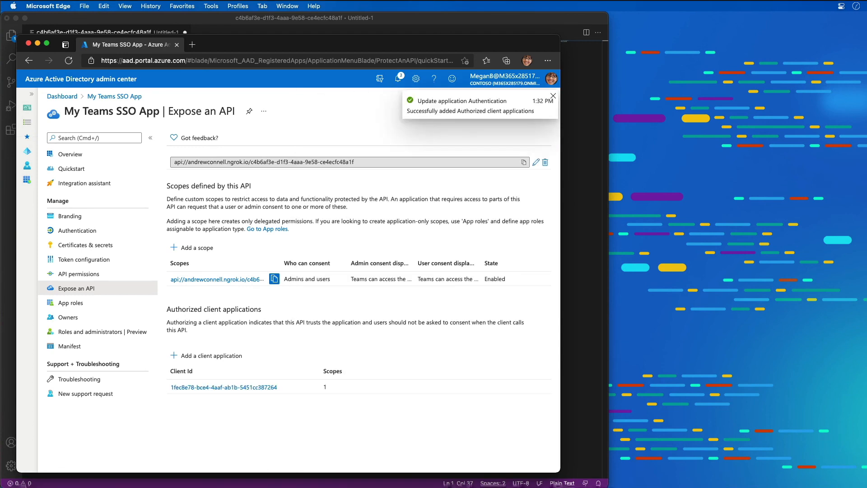
mouse_move(198, 389)
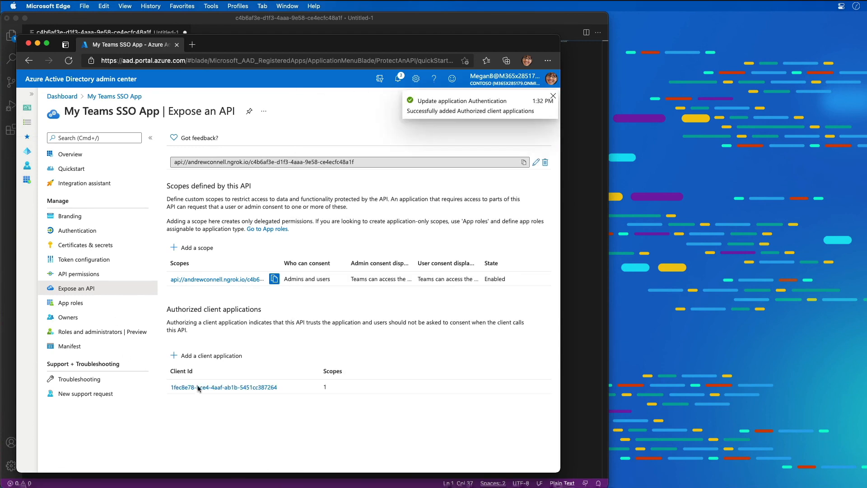
- Add client 5e3ce6c0-2b1f-4285-8d4b-75ee78787346 as a second authorized application for access_as_user
left_click(210, 355)
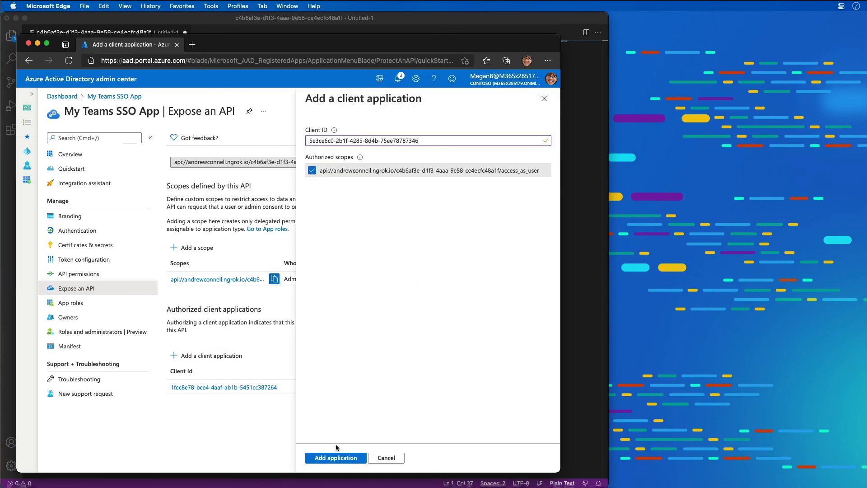
left_click(335, 457)
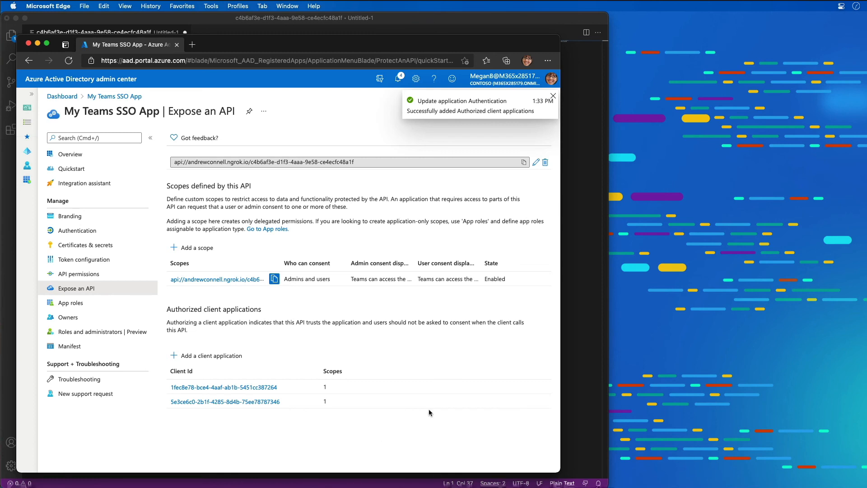